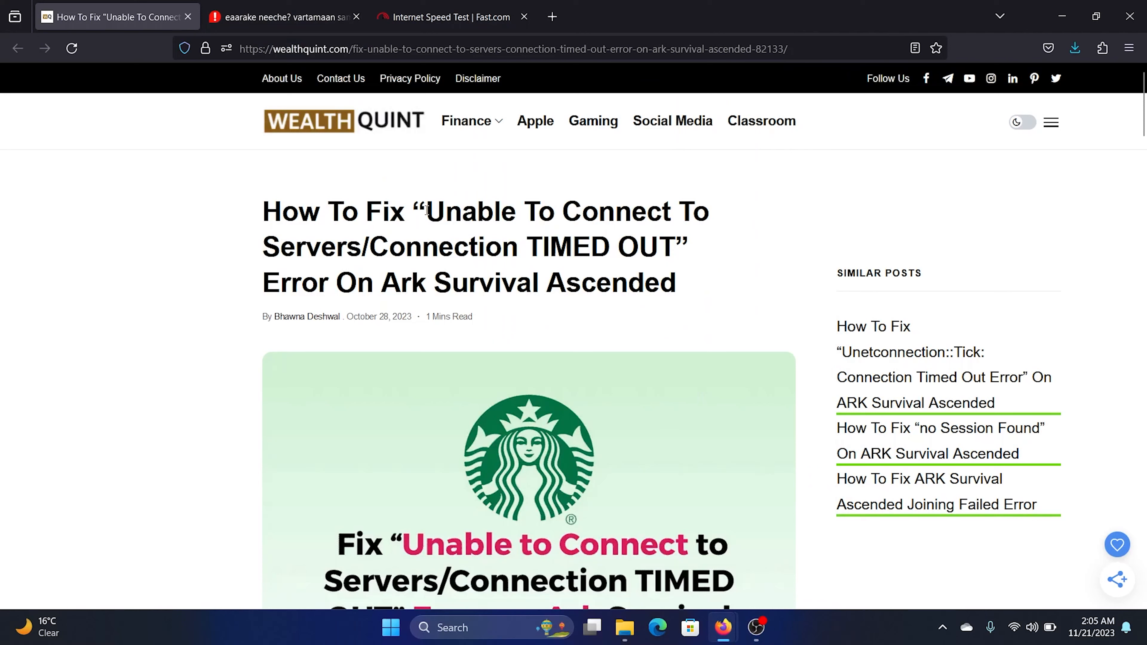
- Highlight the error name in the WealthQuint article headline
drag(426, 212, 661, 247)
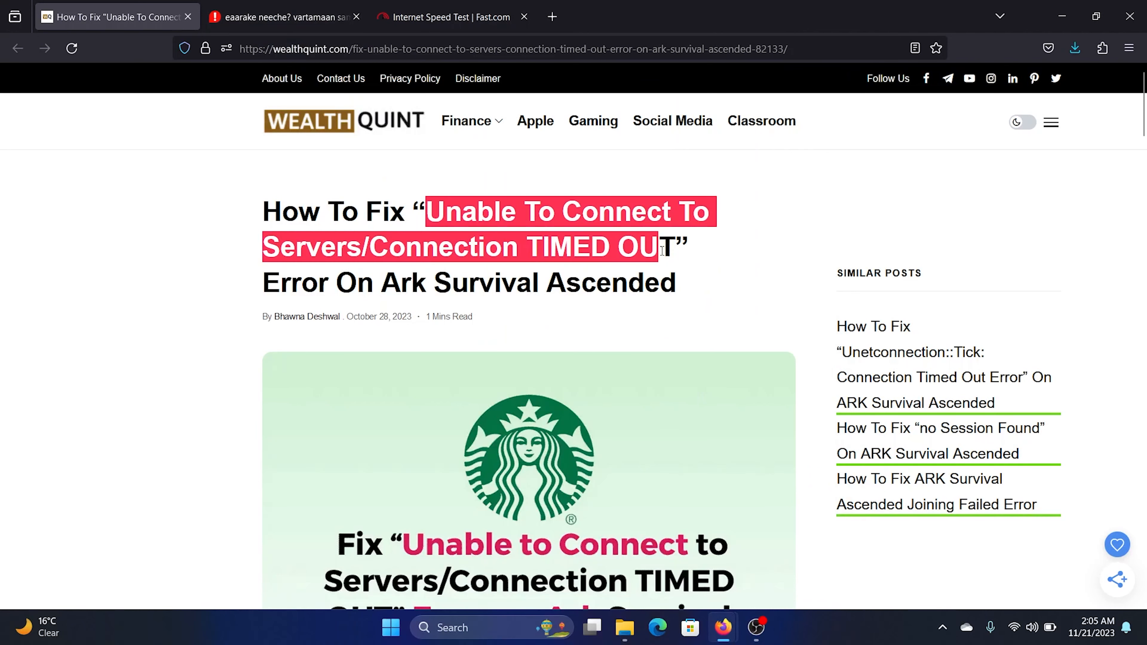
click(403, 282)
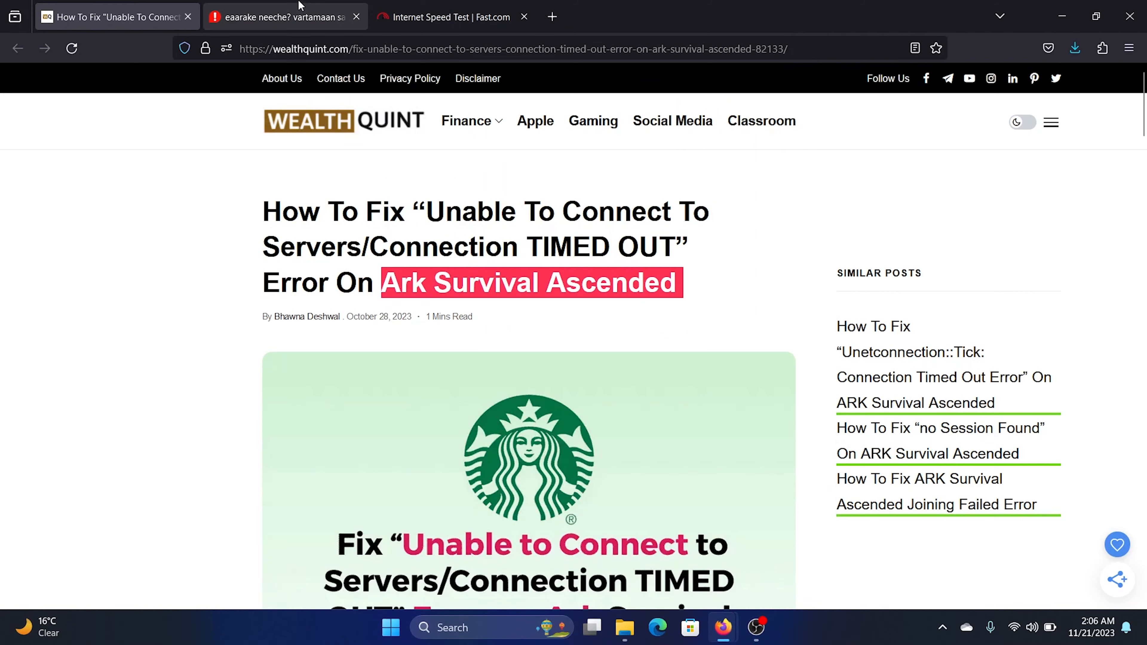
- Show the Downdetector ARK status summary reporting no current problems above the 24-hour chart
click(284, 17)
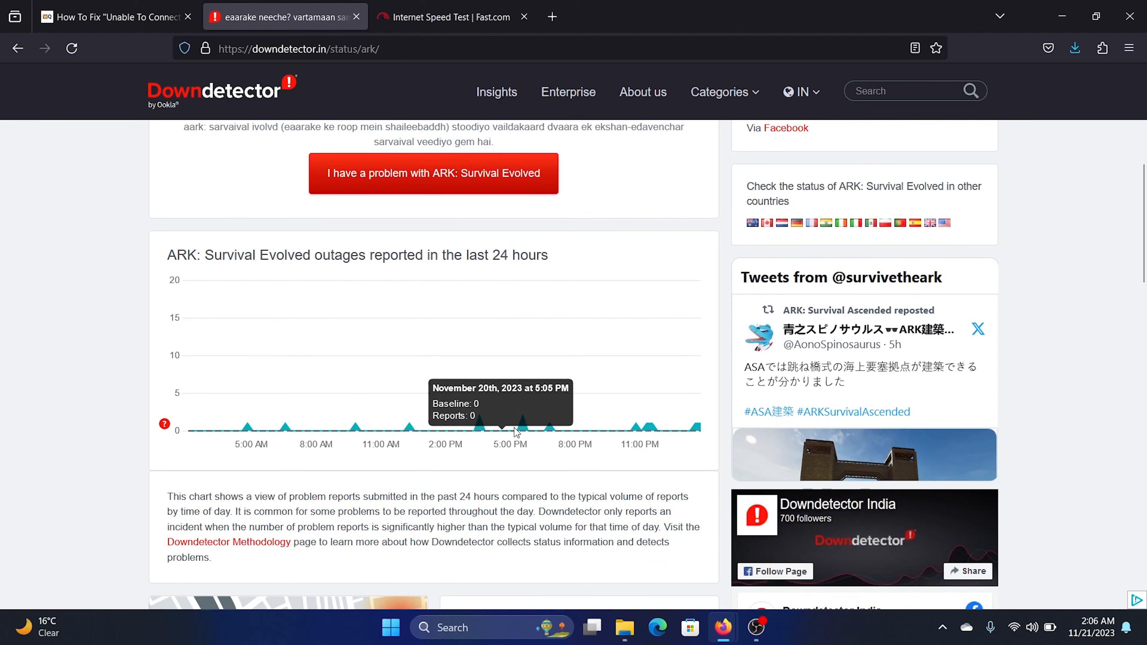
scroll(up, 3)
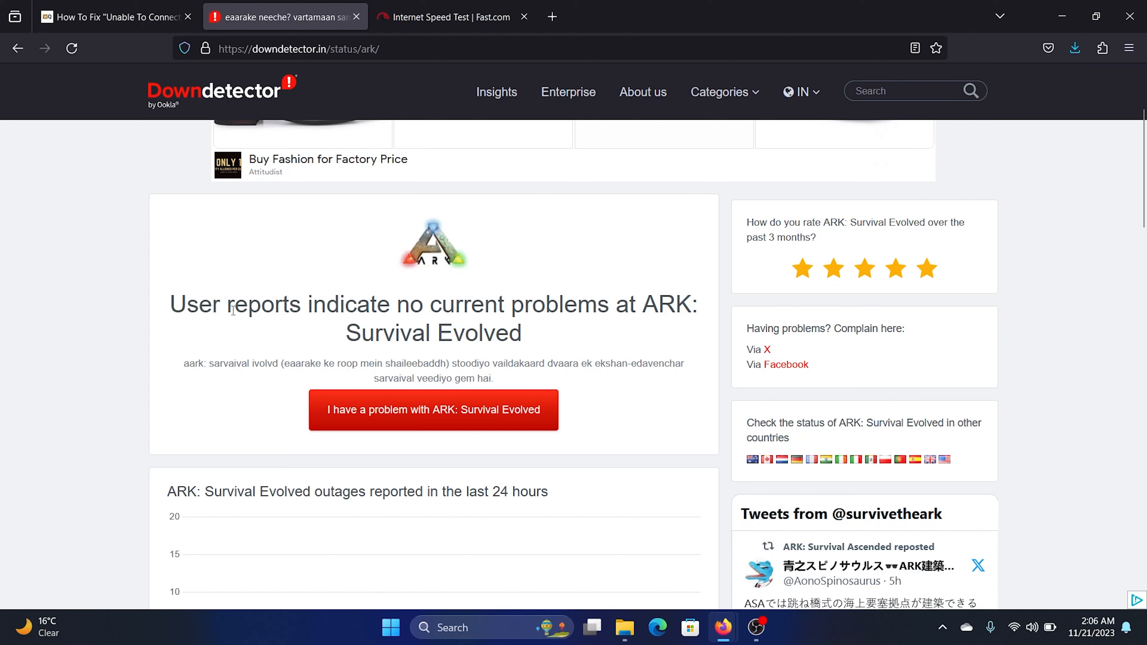
mouse_move(641, 316)
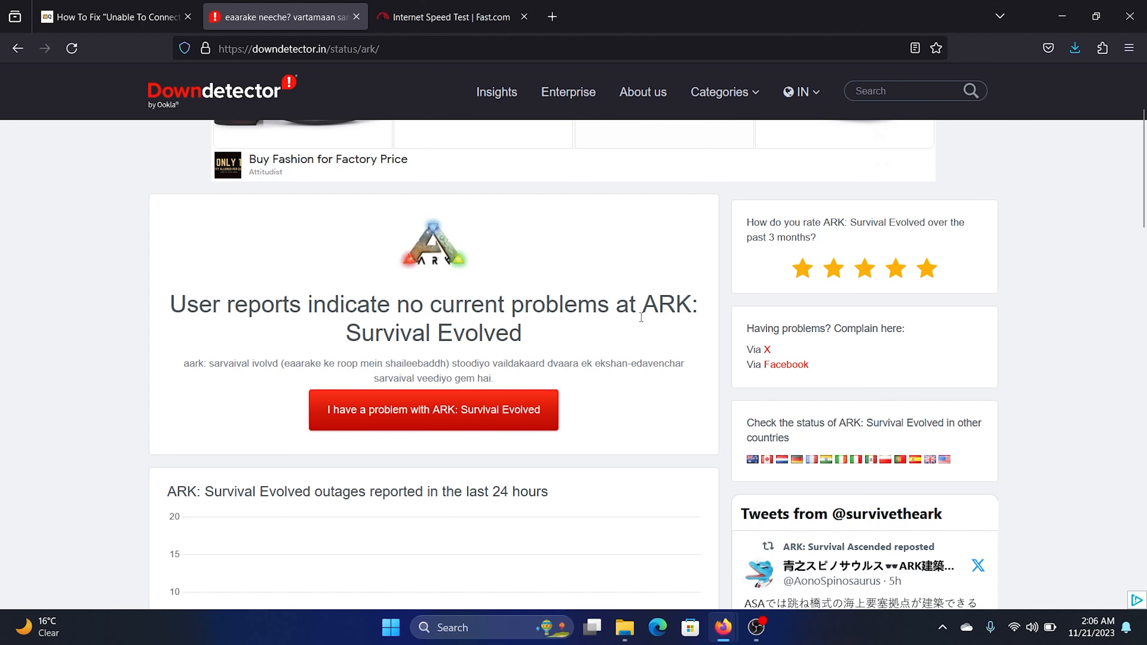
scroll(down, 3)
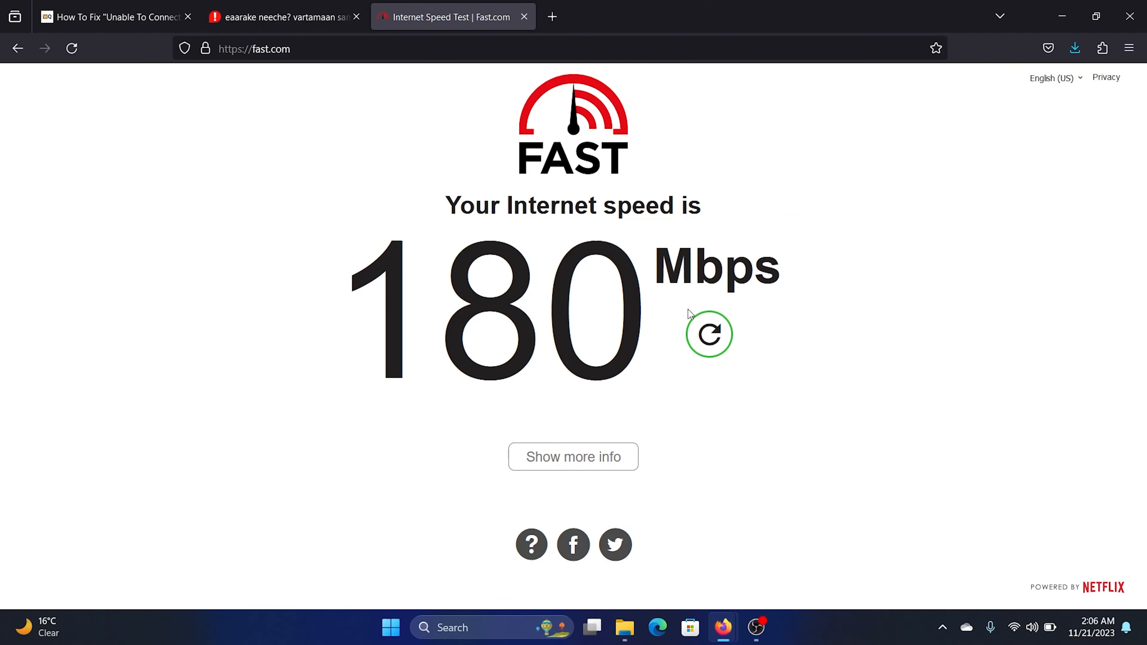
- Rerun the Fast.com speed test, getting a fresh 100 Mbps result
click(708, 334)
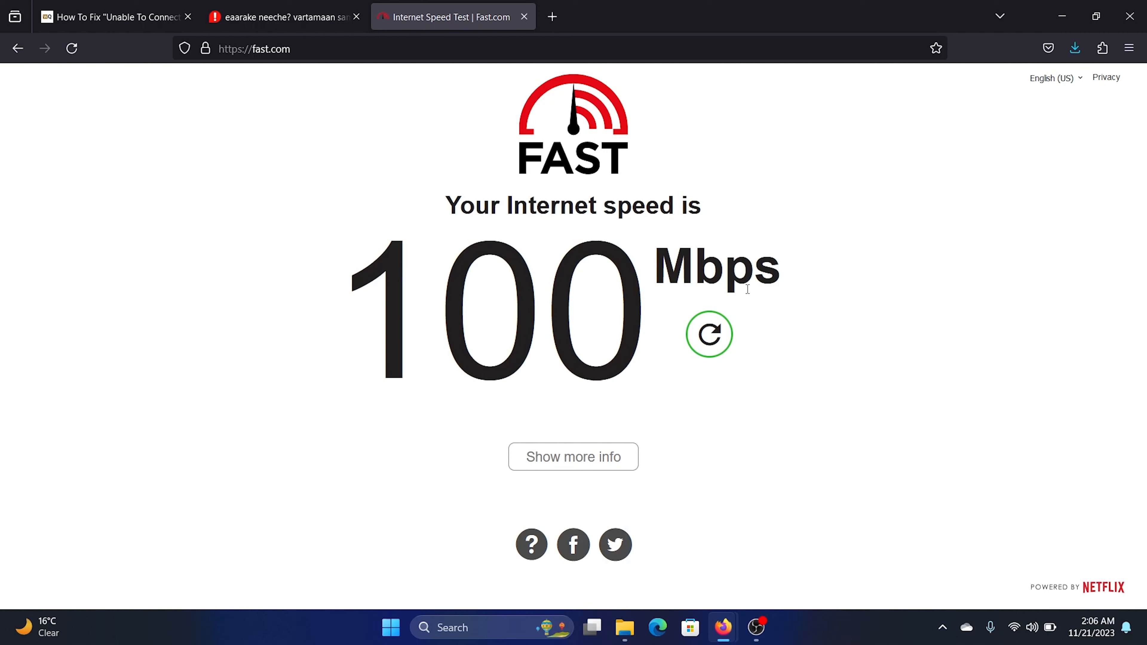
- Return to the WealthQuint article and bring '4. Restart Your Router' into view
click(110, 16)
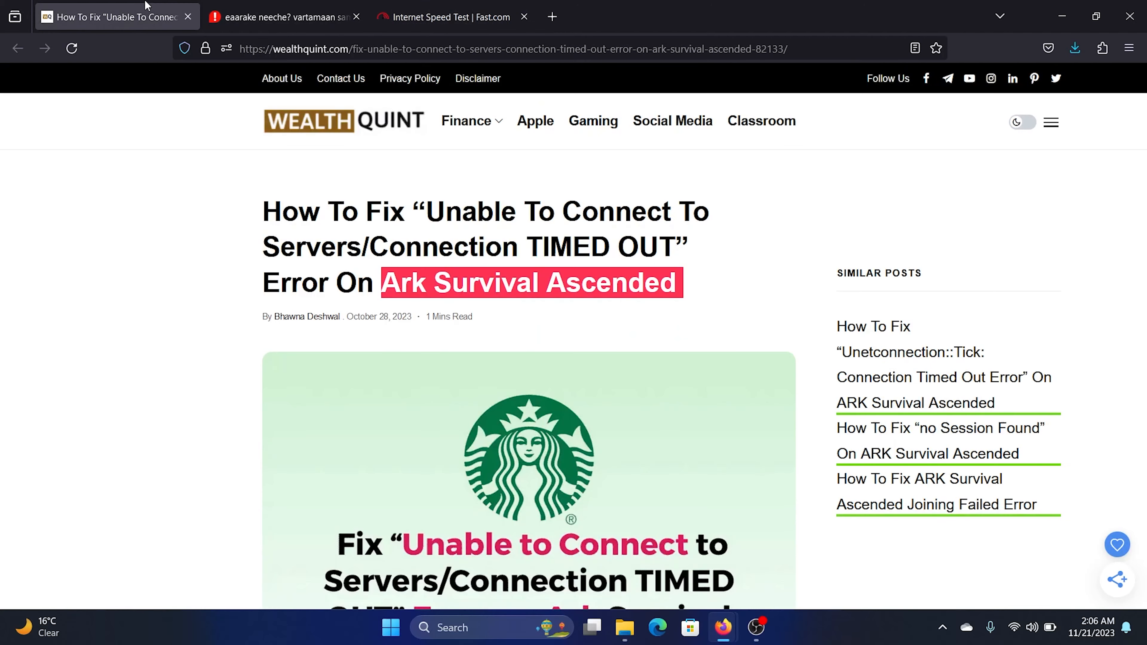
scroll(down, 3)
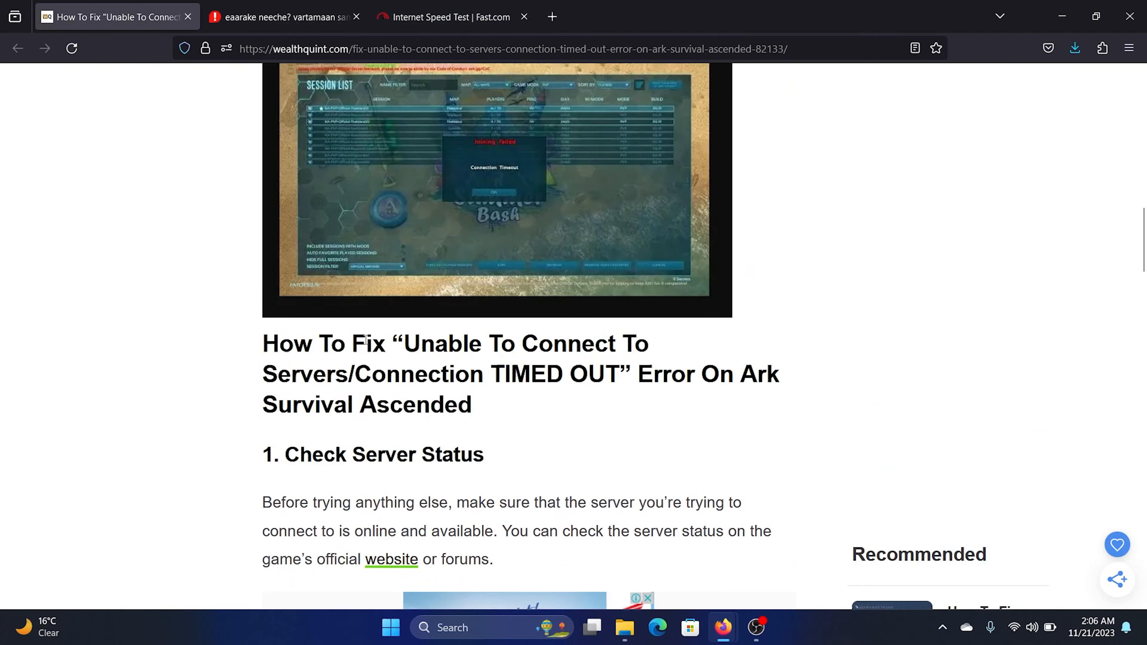
scroll(down, 3)
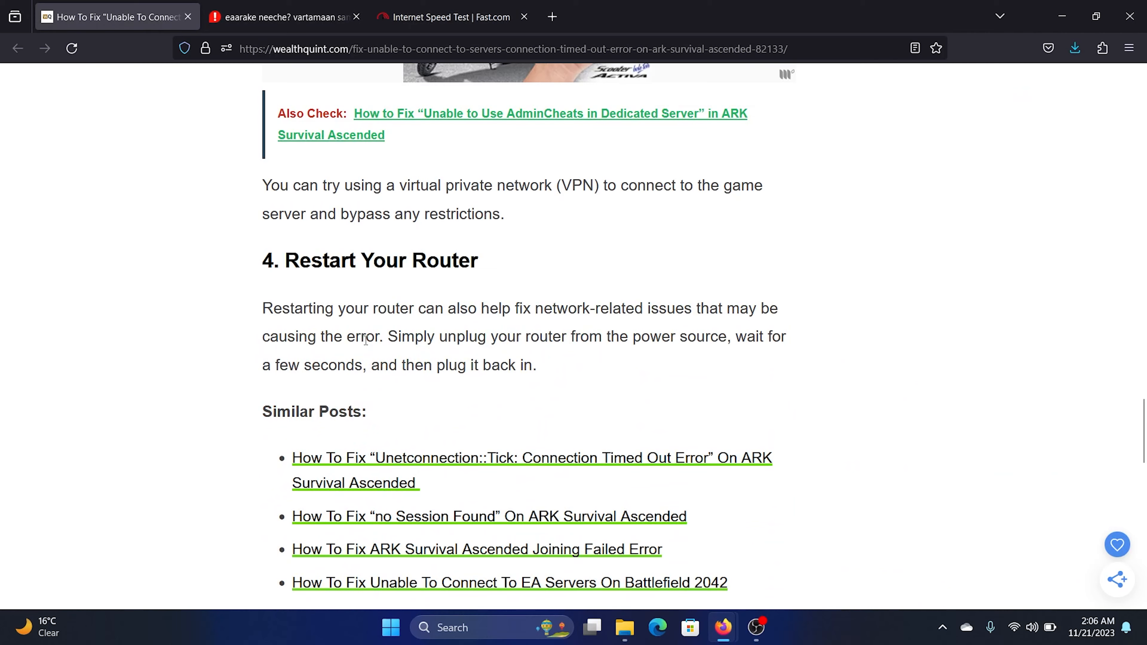